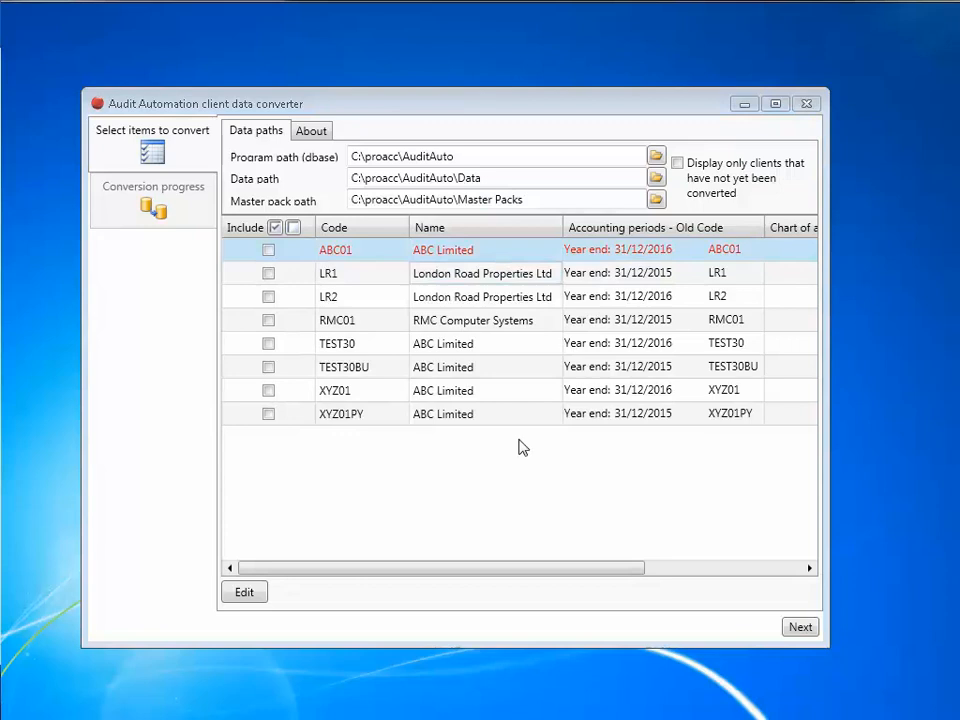
# - Select both London Road Properties records, LR2 and LR1, together
pyautogui.click(483, 296)
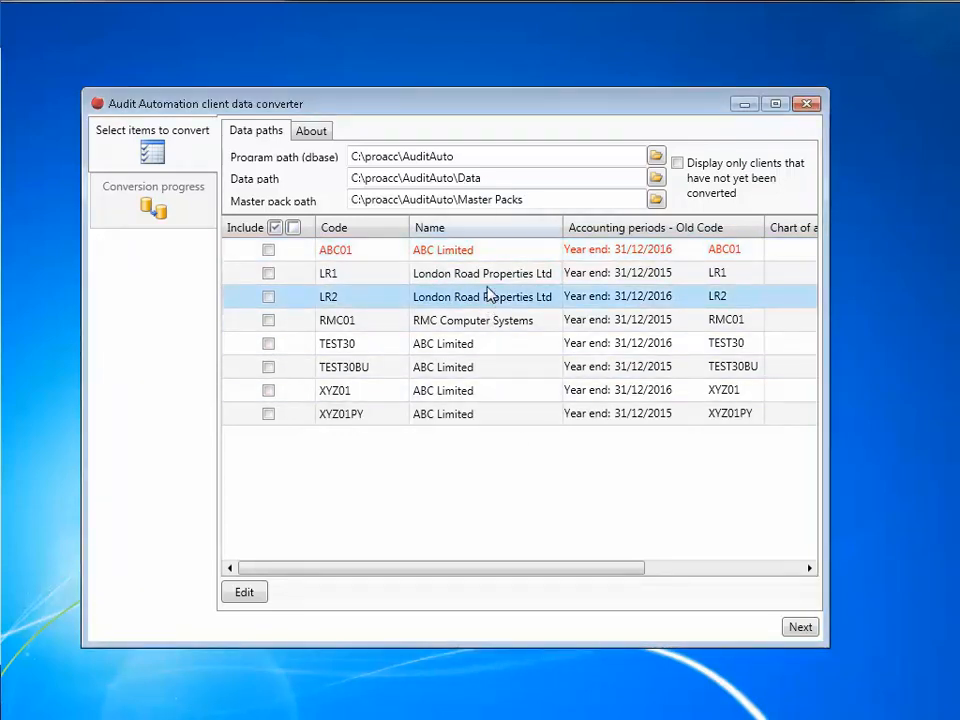
pyautogui.click(328, 273)
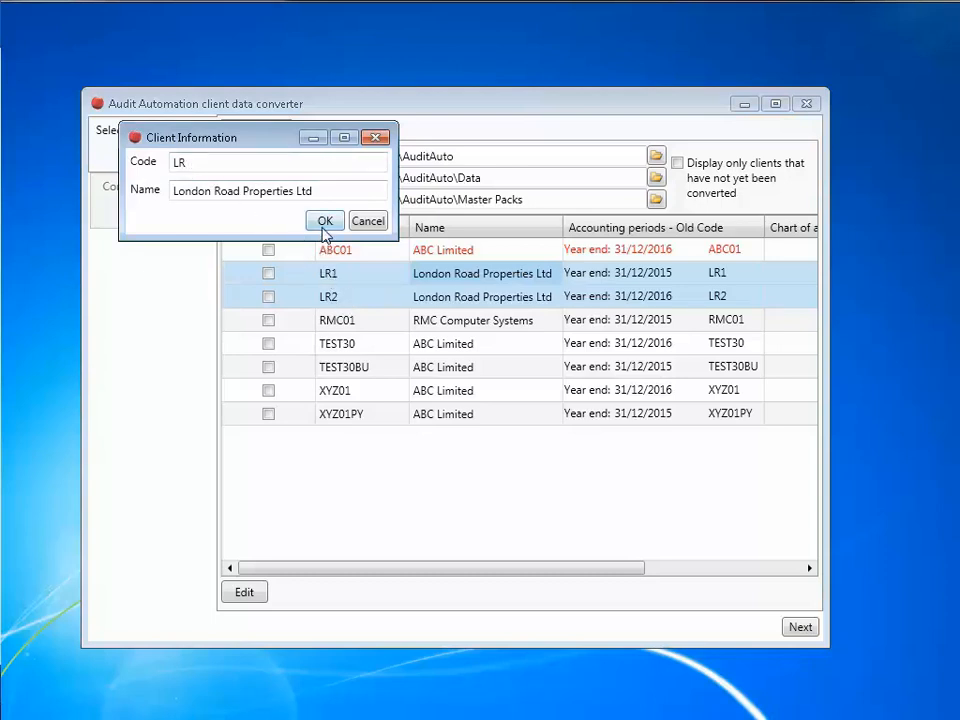
# - Confirm merging the records as client LR, London Road Properties Ltd
pyautogui.click(324, 221)
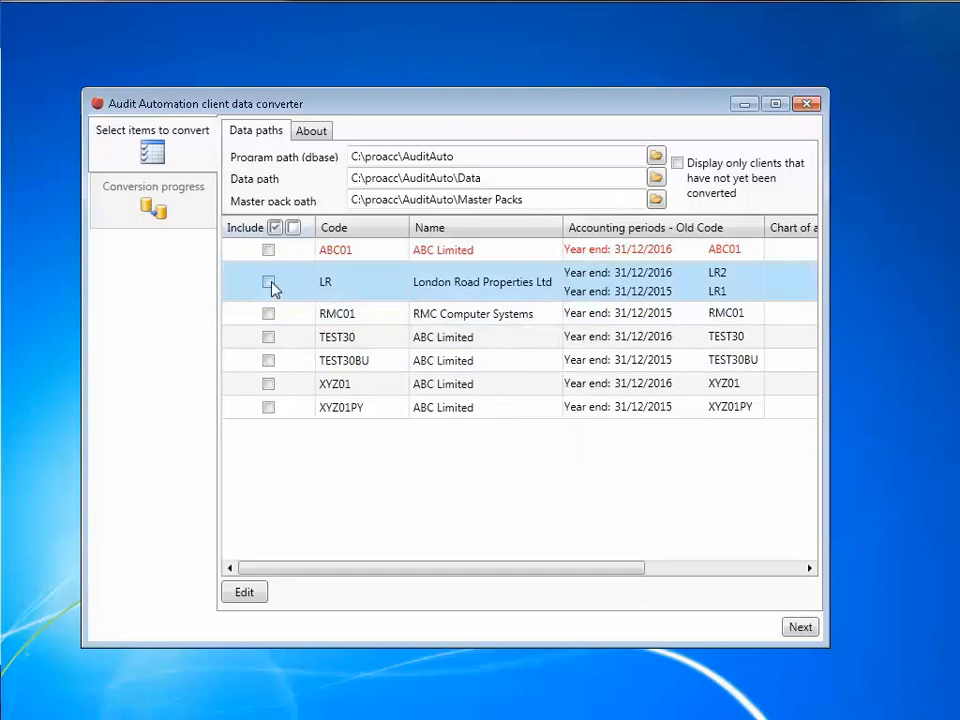
# - Tick Include on the LR client row and start the conversion
pyautogui.click(268, 281)
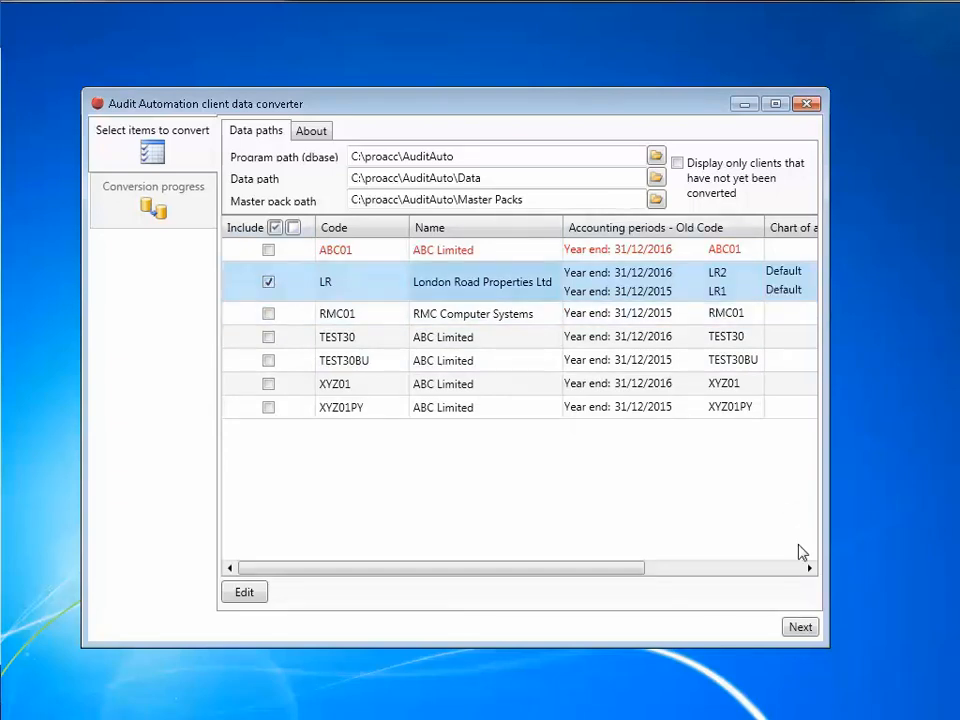
pyautogui.click(800, 627)
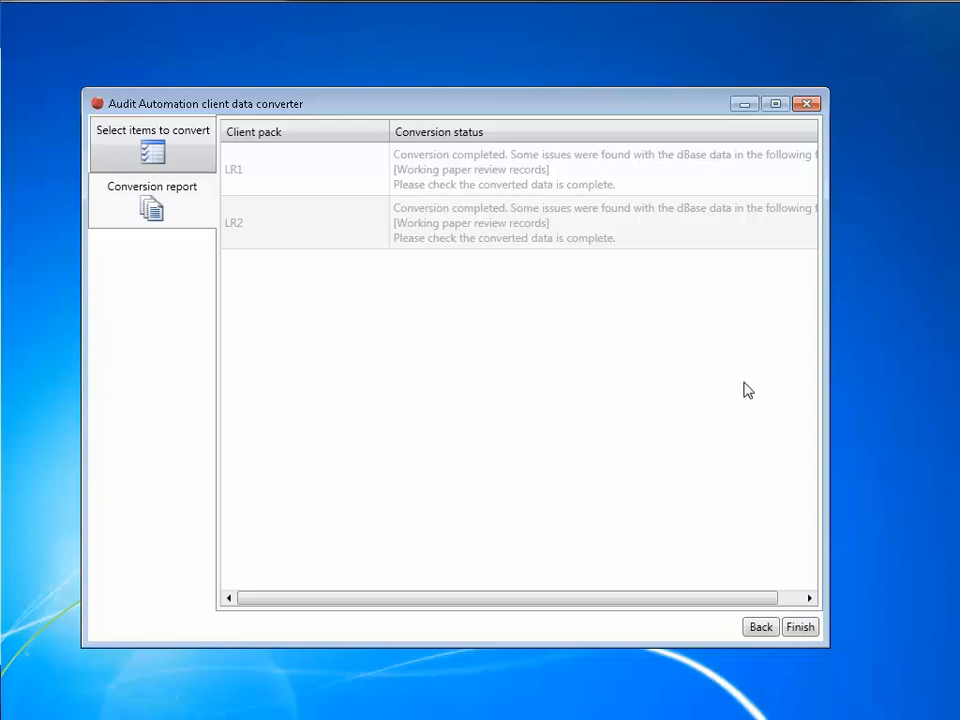
pyautogui.moveTo(758, 416)
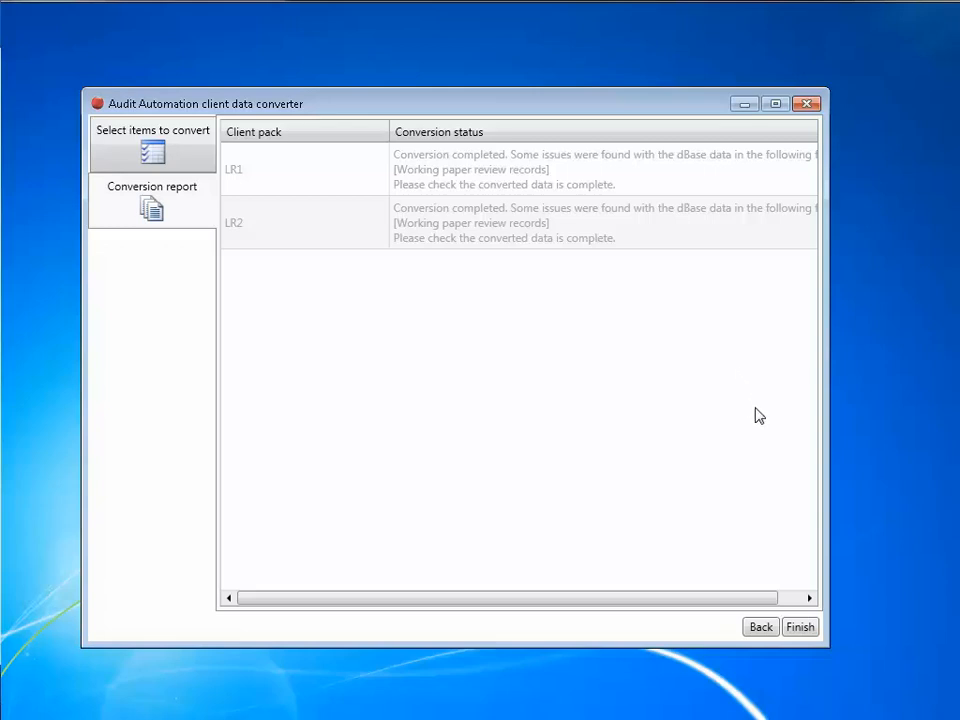
pyautogui.moveTo(767, 444)
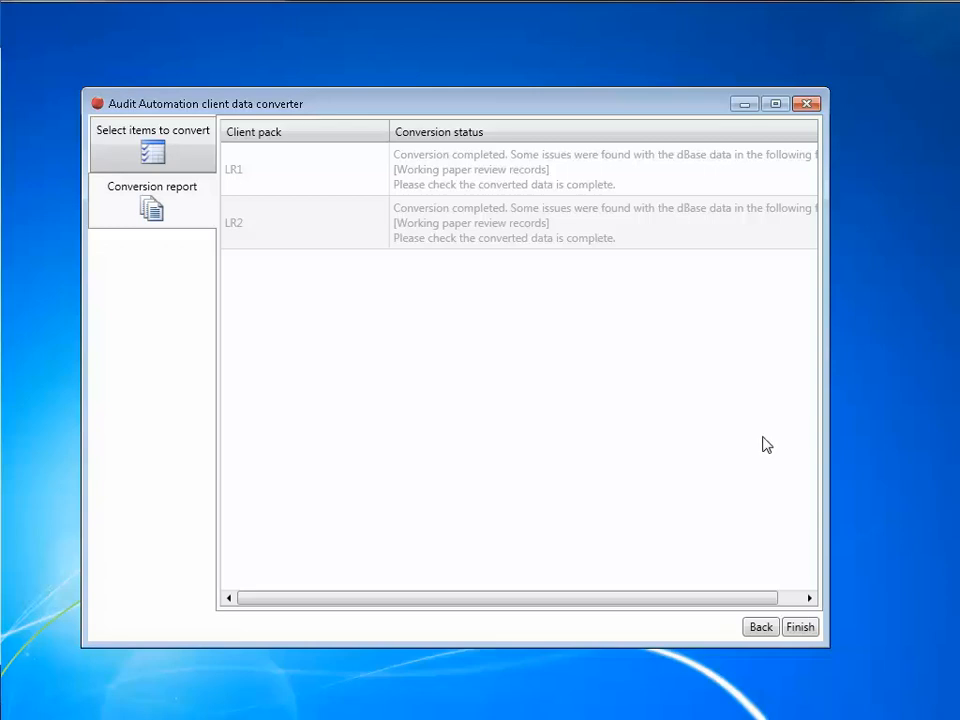
pyautogui.moveTo(770, 475)
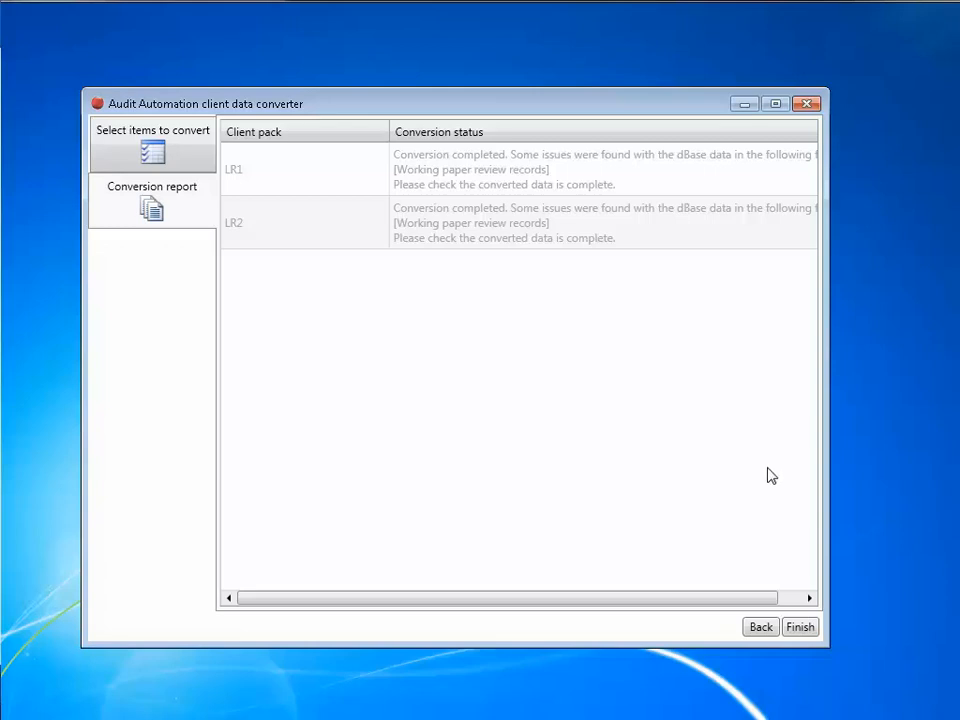
pyautogui.moveTo(772, 499)
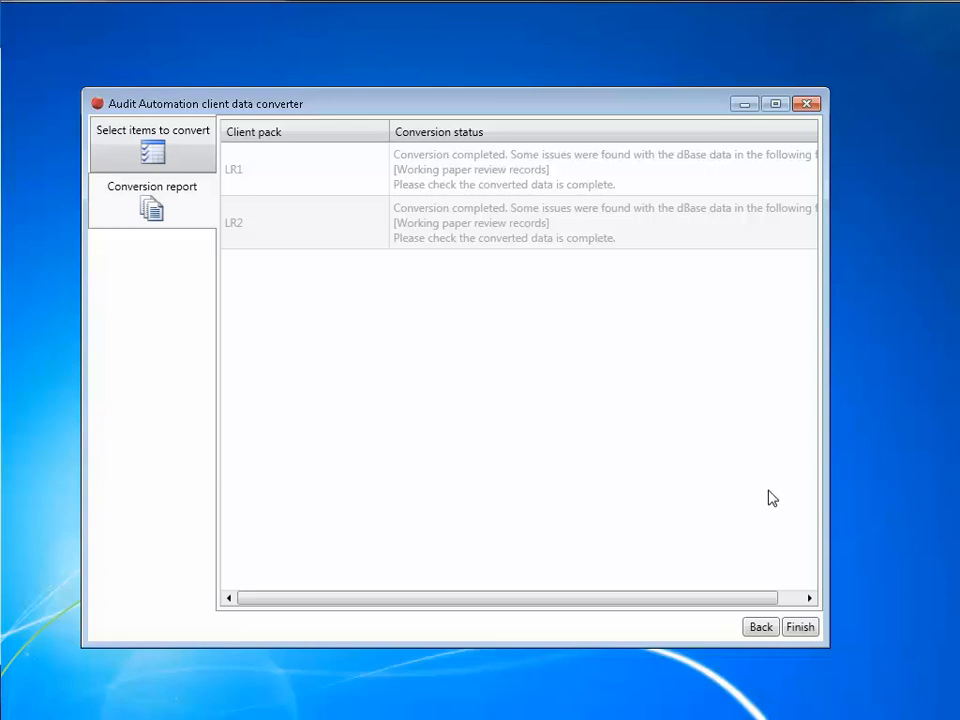